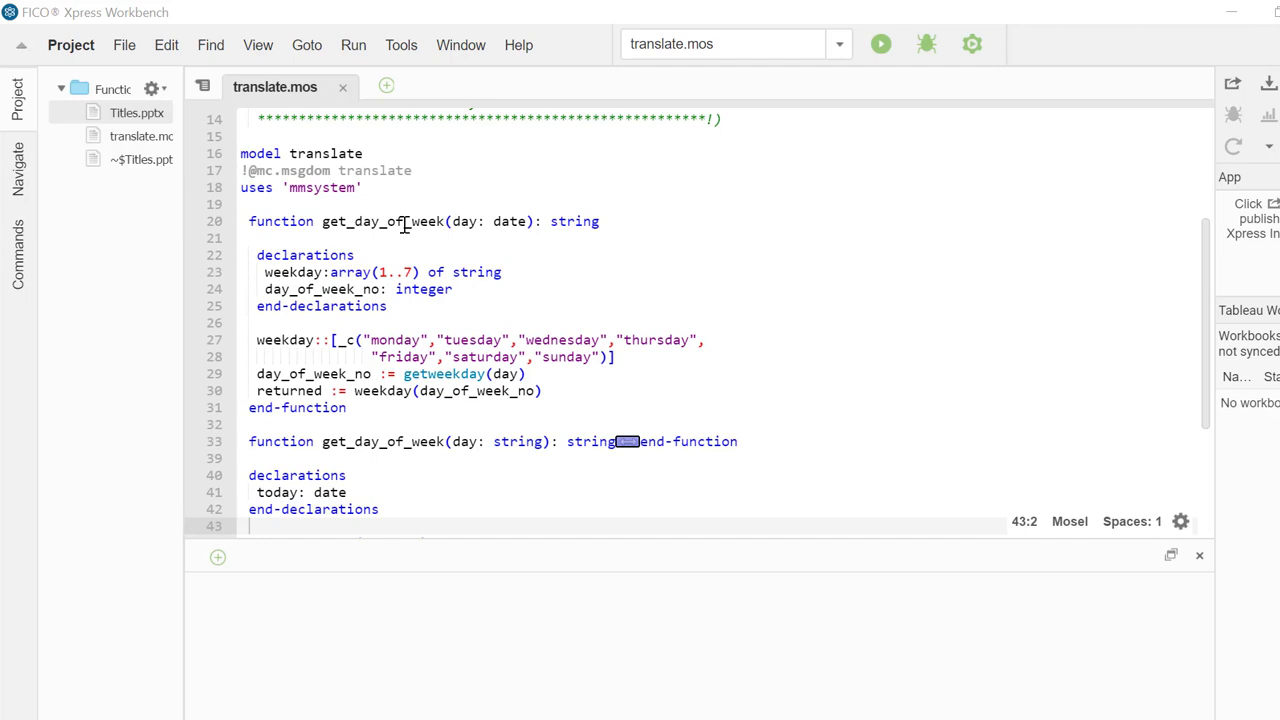
{"action": "mouse_move", "coordinate": [455, 173]}
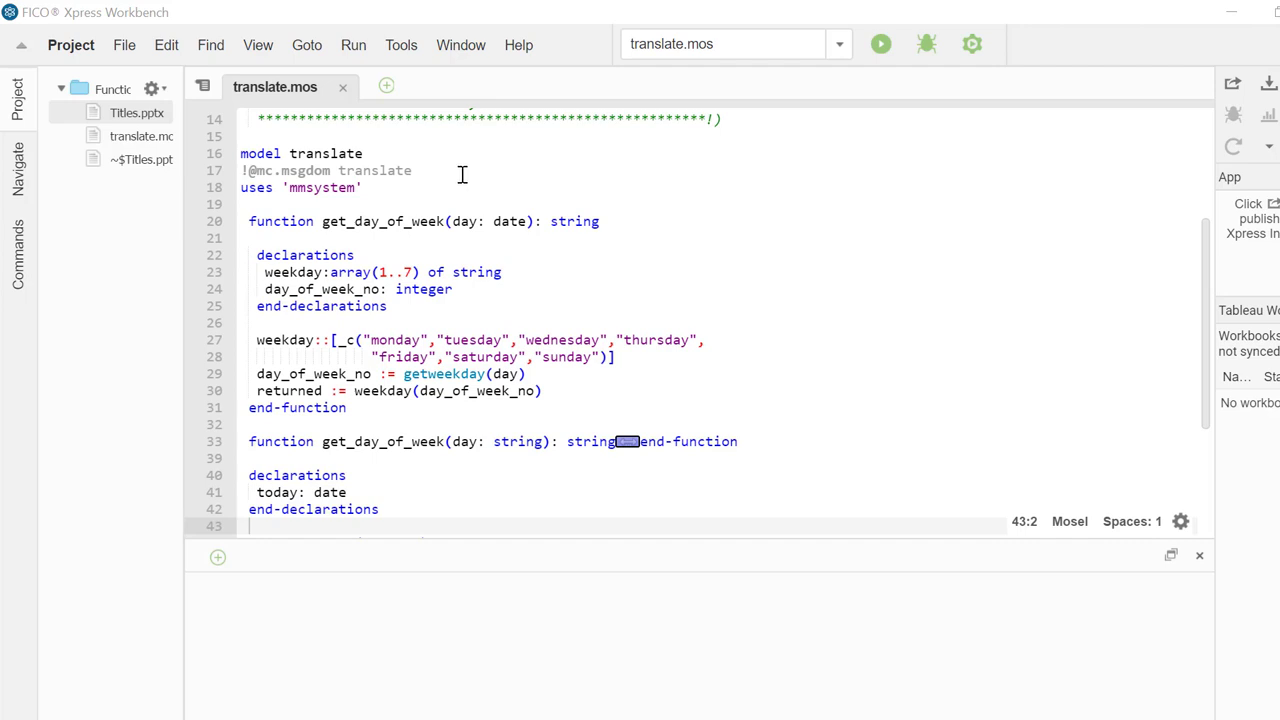
{"action": "mouse_move", "coordinate": [307, 221]}
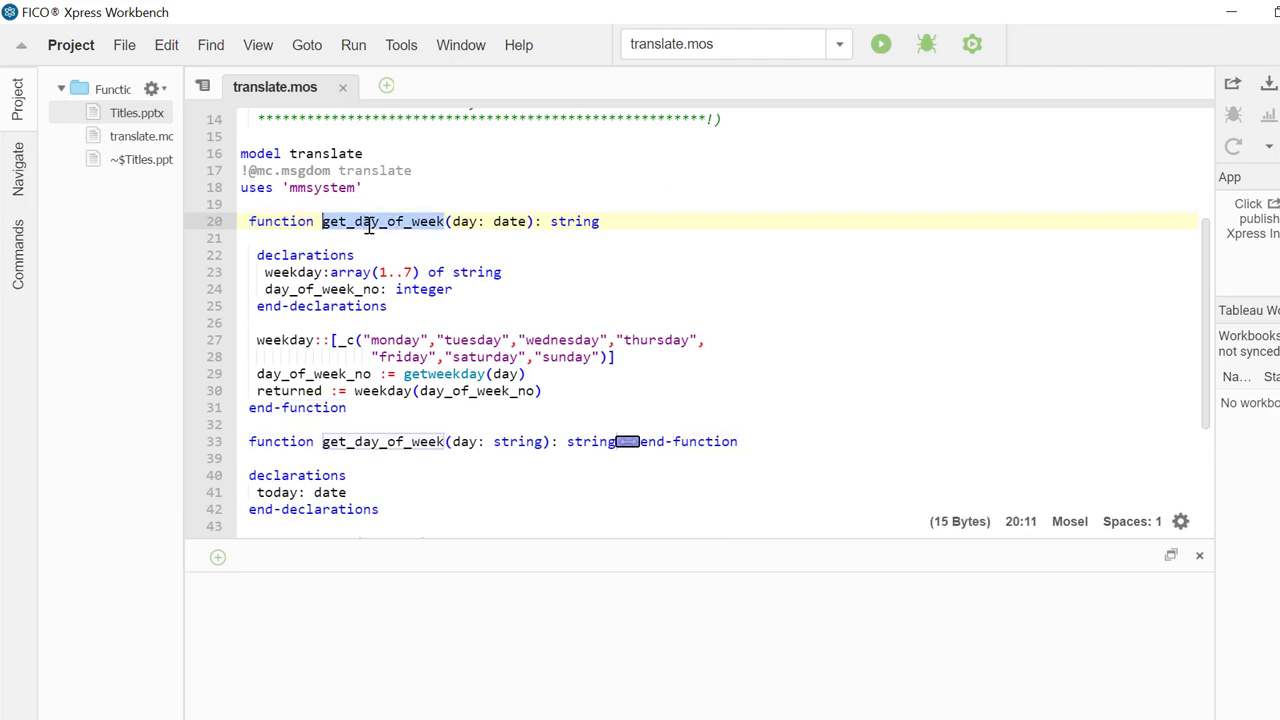
Walk through get_day_of_week (string return, day: date) and its call with today=date(SYS_NOW)
{"action": "left_click", "coordinate": [537, 221]}
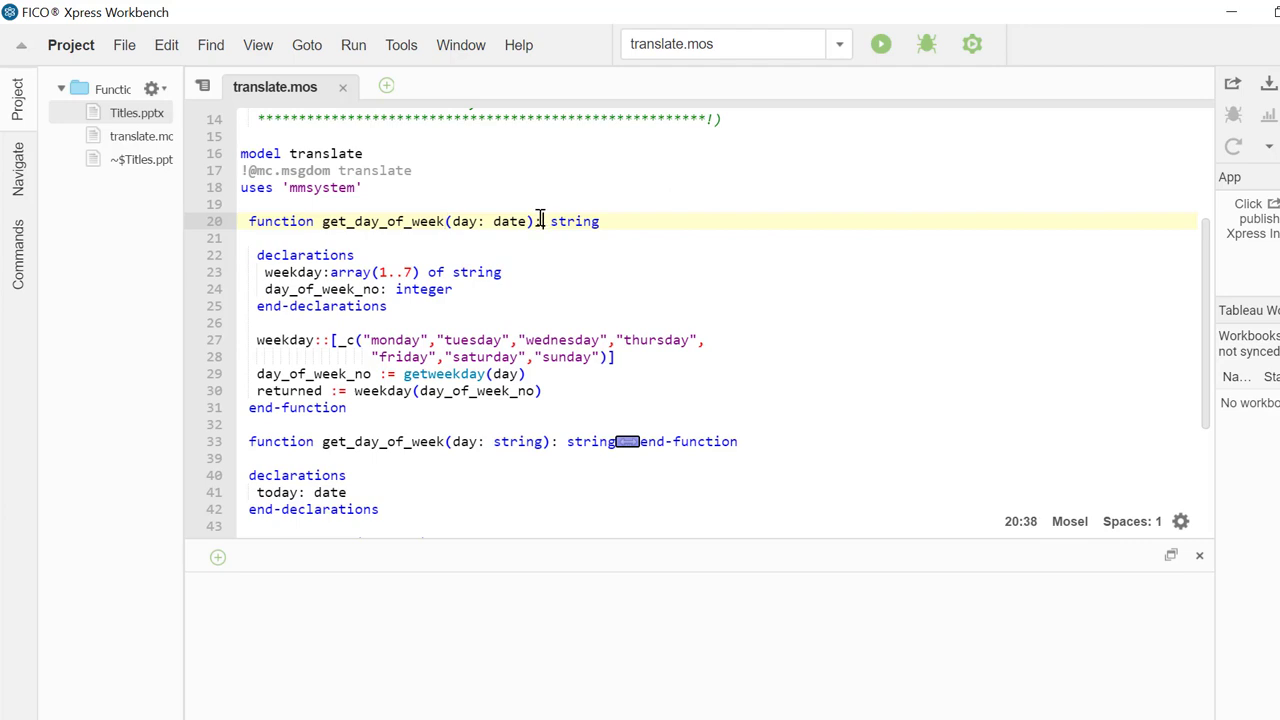
{"action": "double_click", "coordinate": [574, 221]}
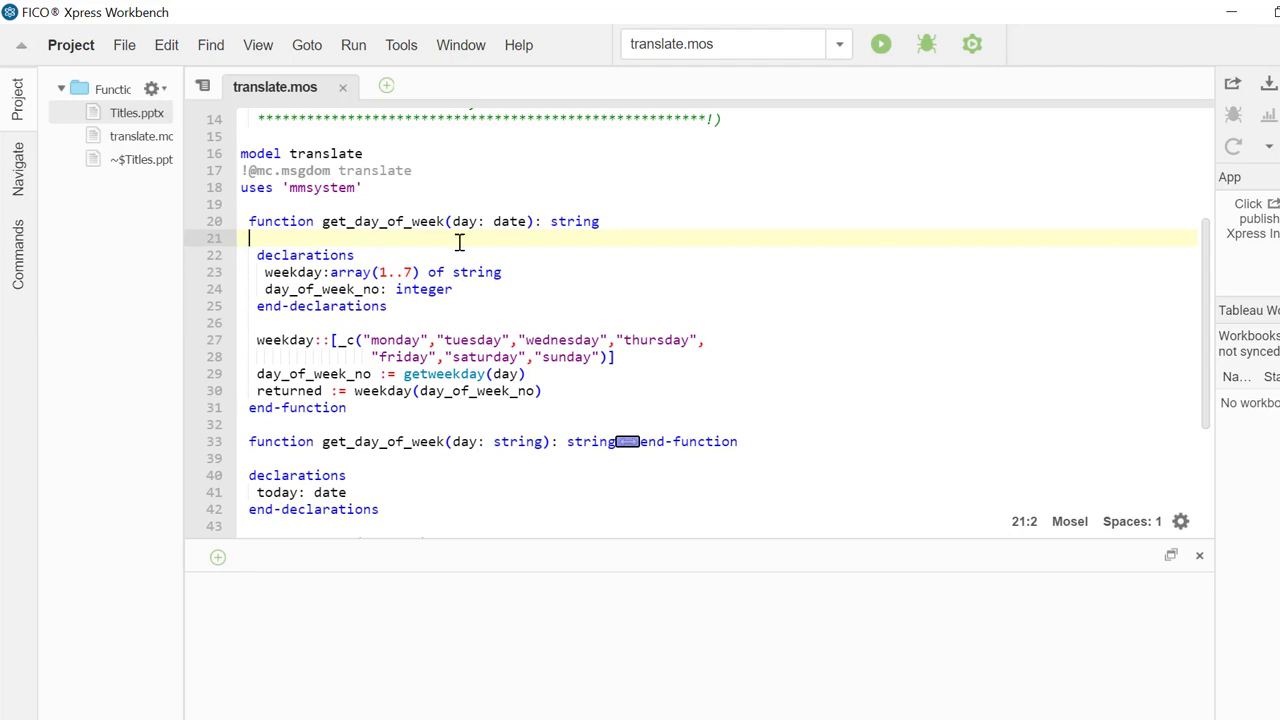
{"action": "mouse_move", "coordinate": [545, 232]}
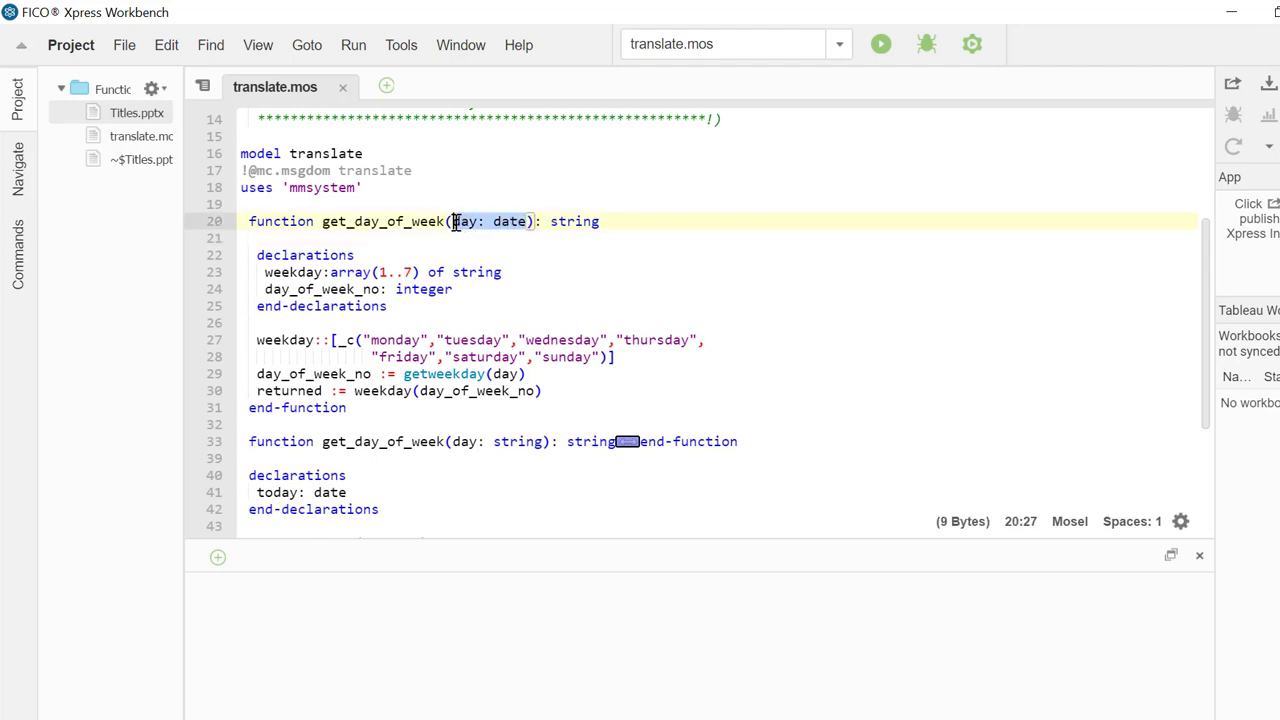
{"action": "double_click", "coordinate": [395, 340]}
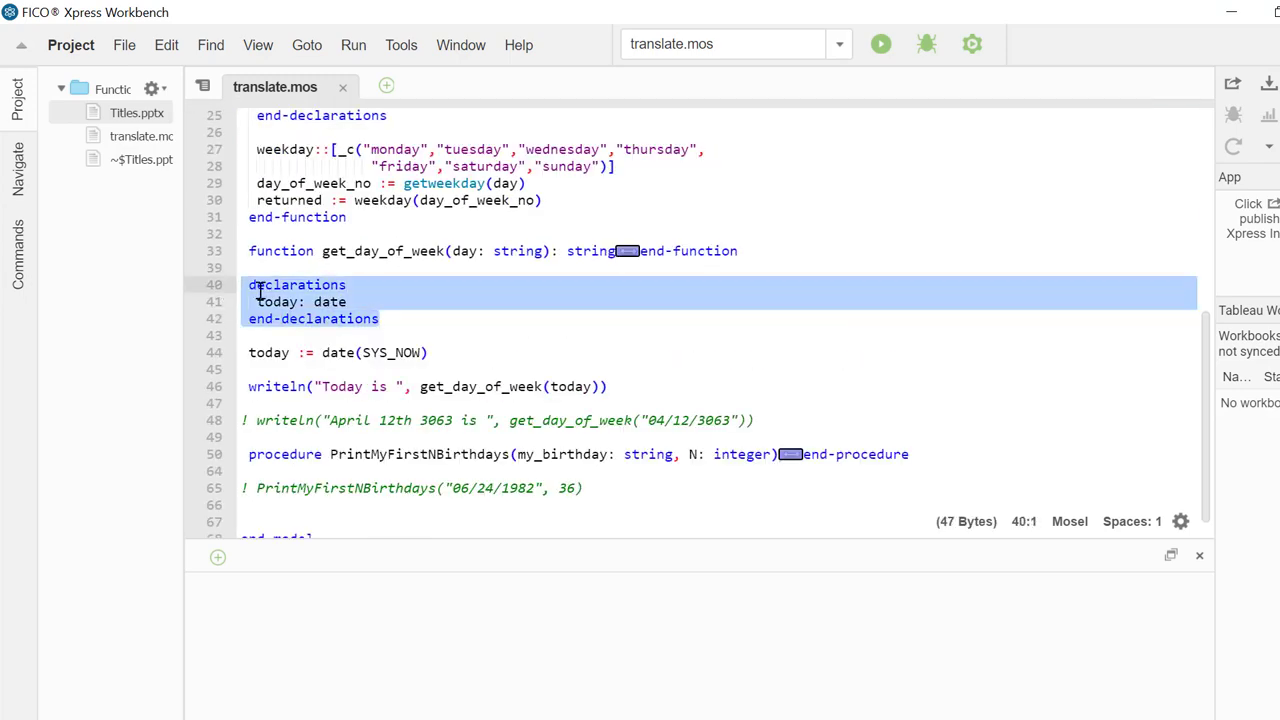
{"action": "left_click", "coordinate": [347, 301]}
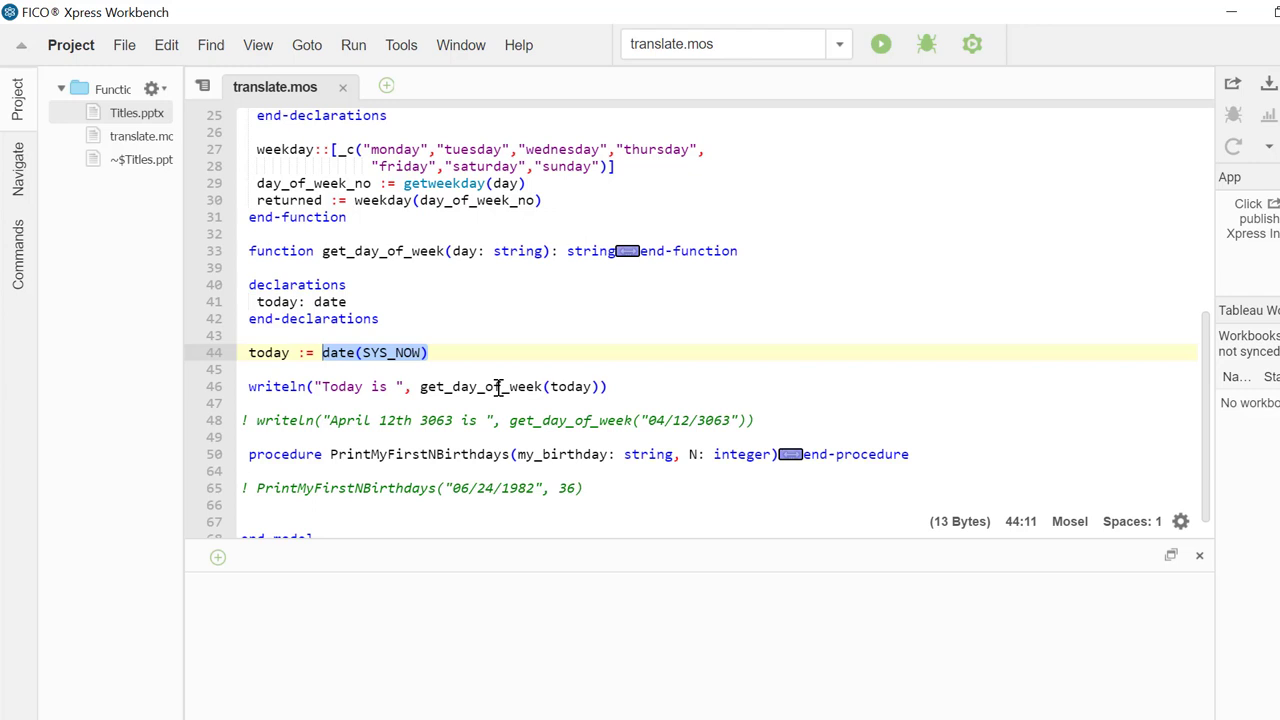
{"action": "left_click", "coordinate": [567, 386]}
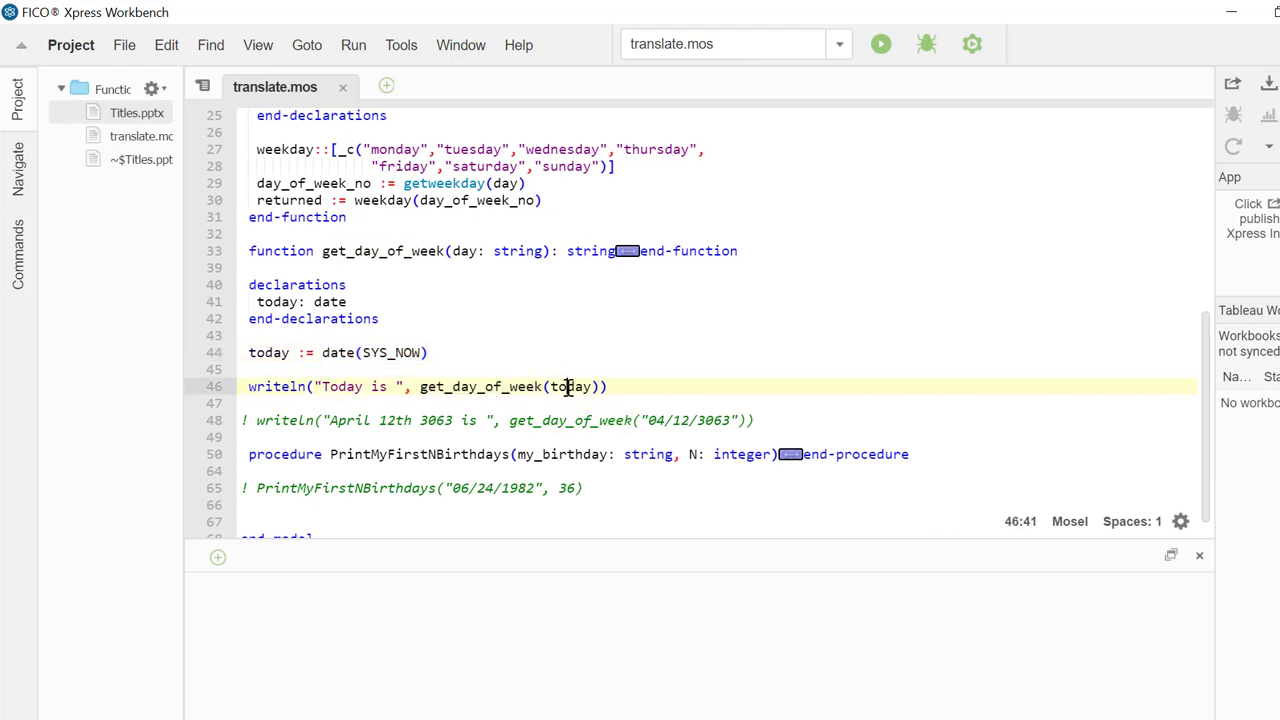
{"action": "double_click", "coordinate": [570, 386]}
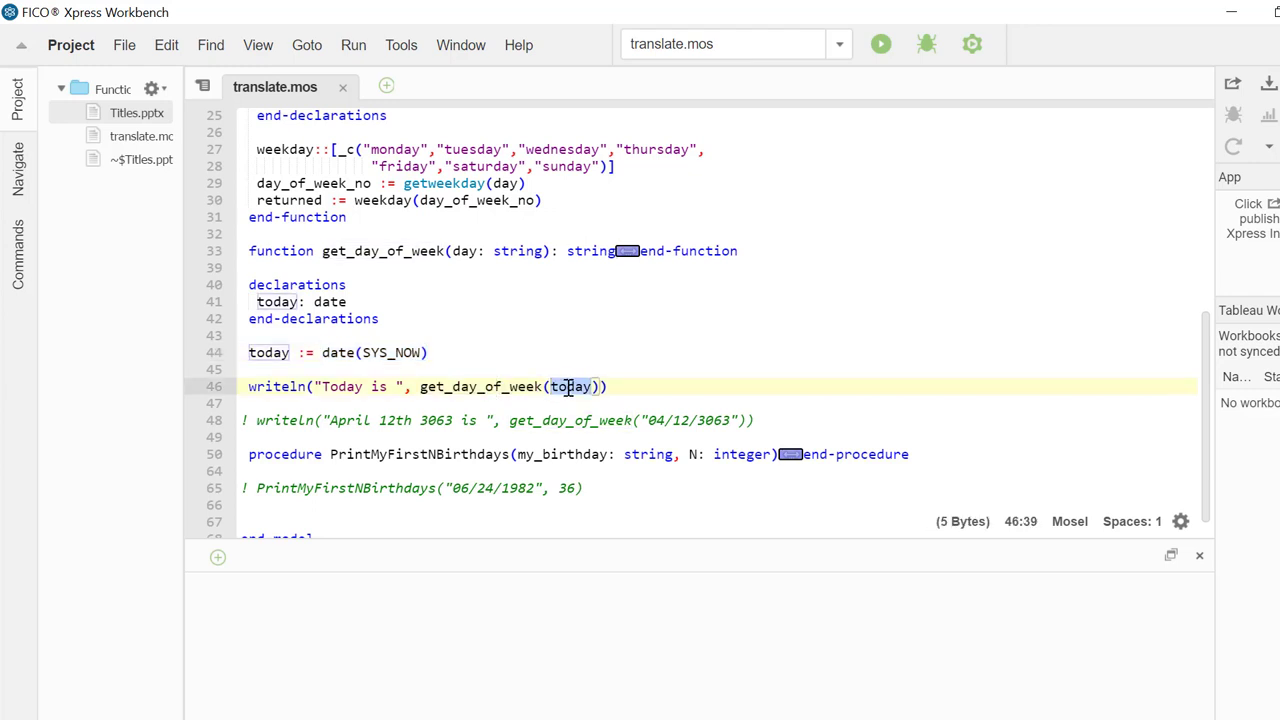
{"action": "left_click", "coordinate": [465, 386]}
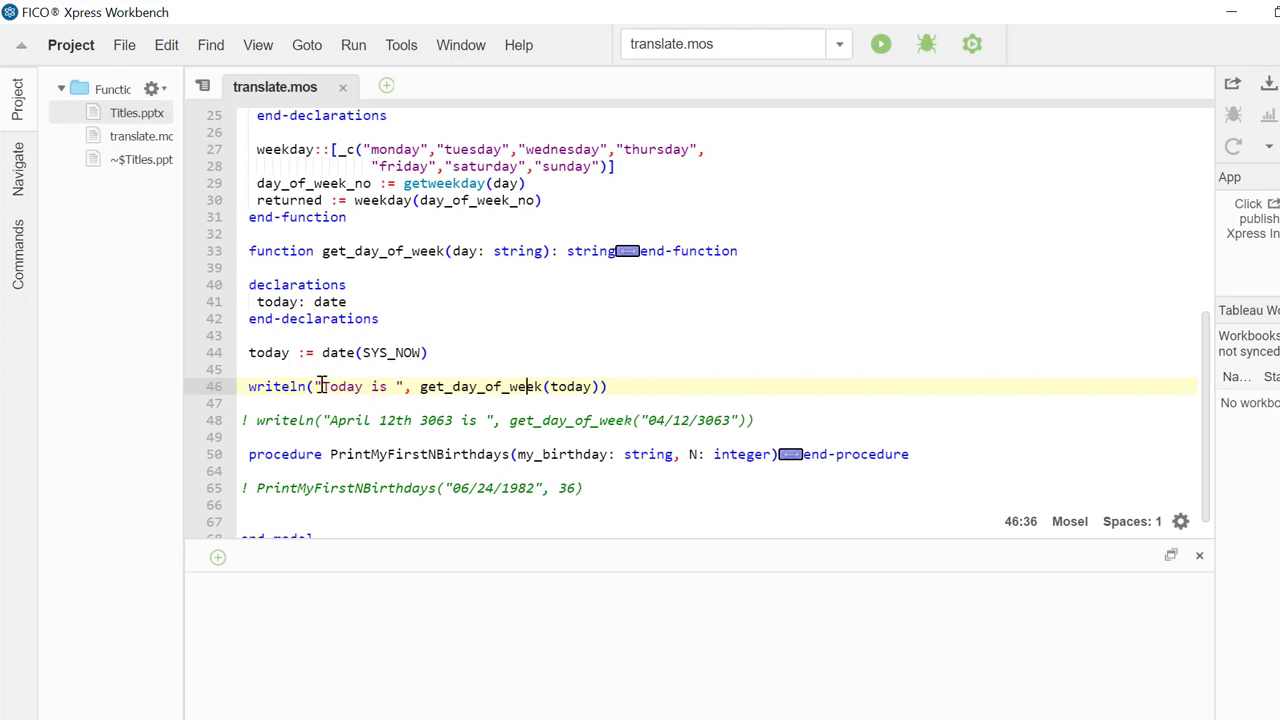
{"action": "double_click", "coordinate": [356, 386]}
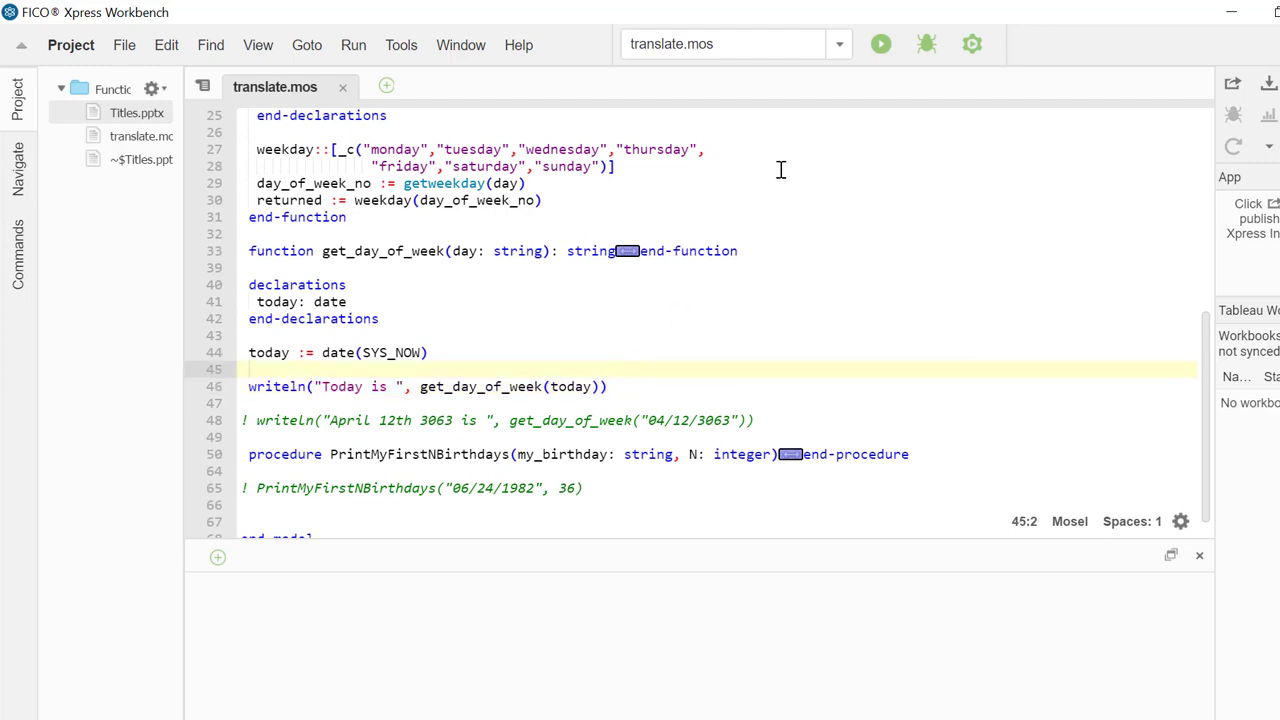
Run translate.mos, which prints 'Today is monday' with exit code 0
{"action": "left_click", "coordinate": [880, 43]}
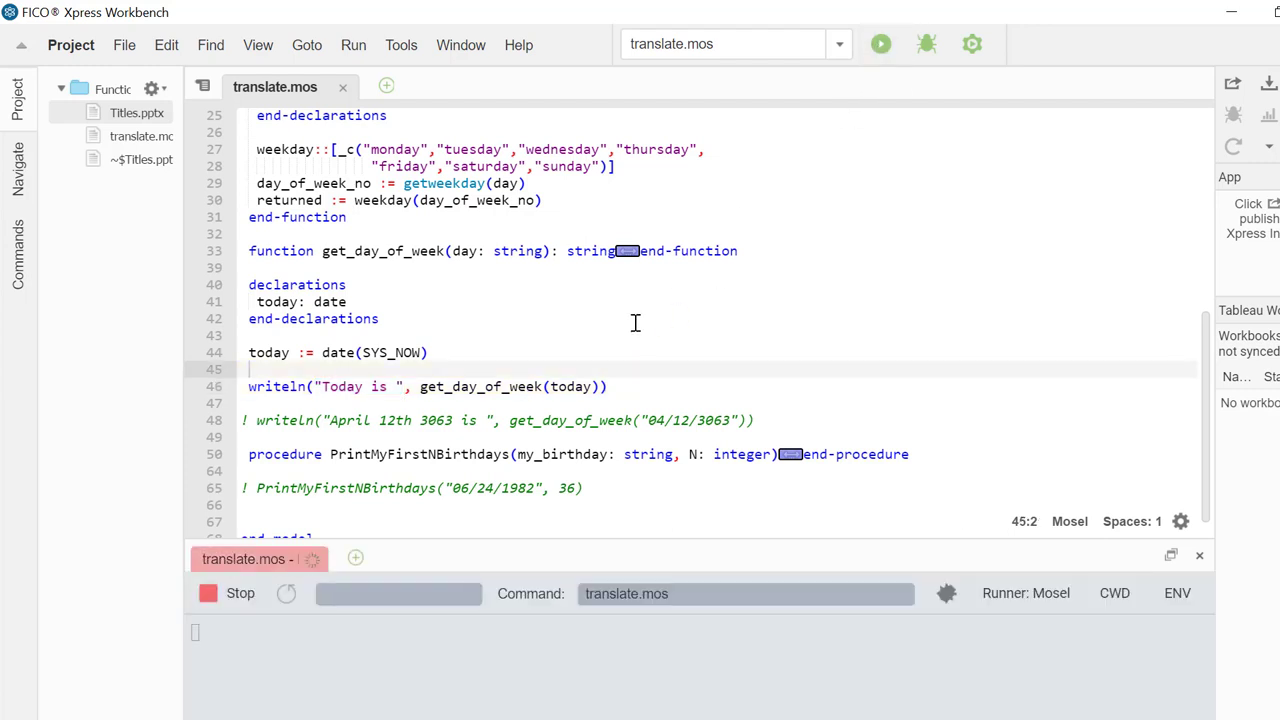
{"action": "left_click", "coordinate": [879, 43]}
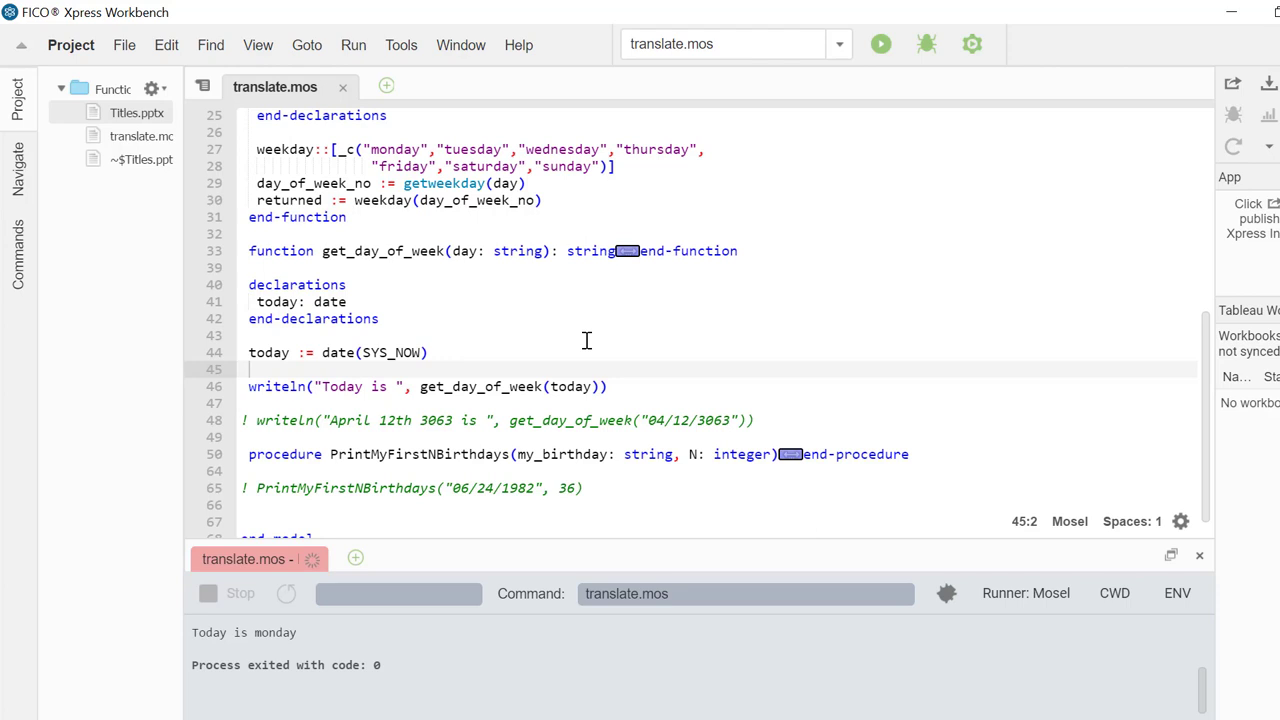
{"action": "left_click", "coordinate": [880, 43]}
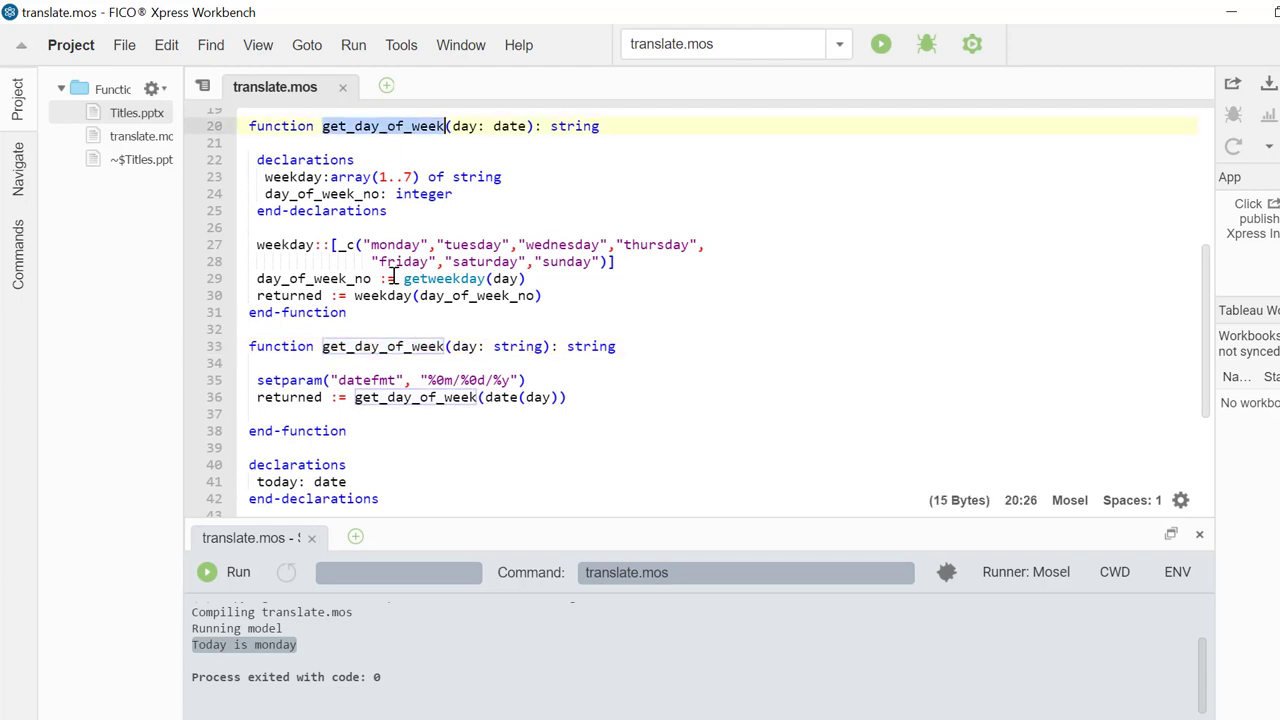
Expand the string get_day_of_week body and uncomment the April 12th 3063 writeln on line 48
{"action": "left_click", "coordinate": [495, 346]}
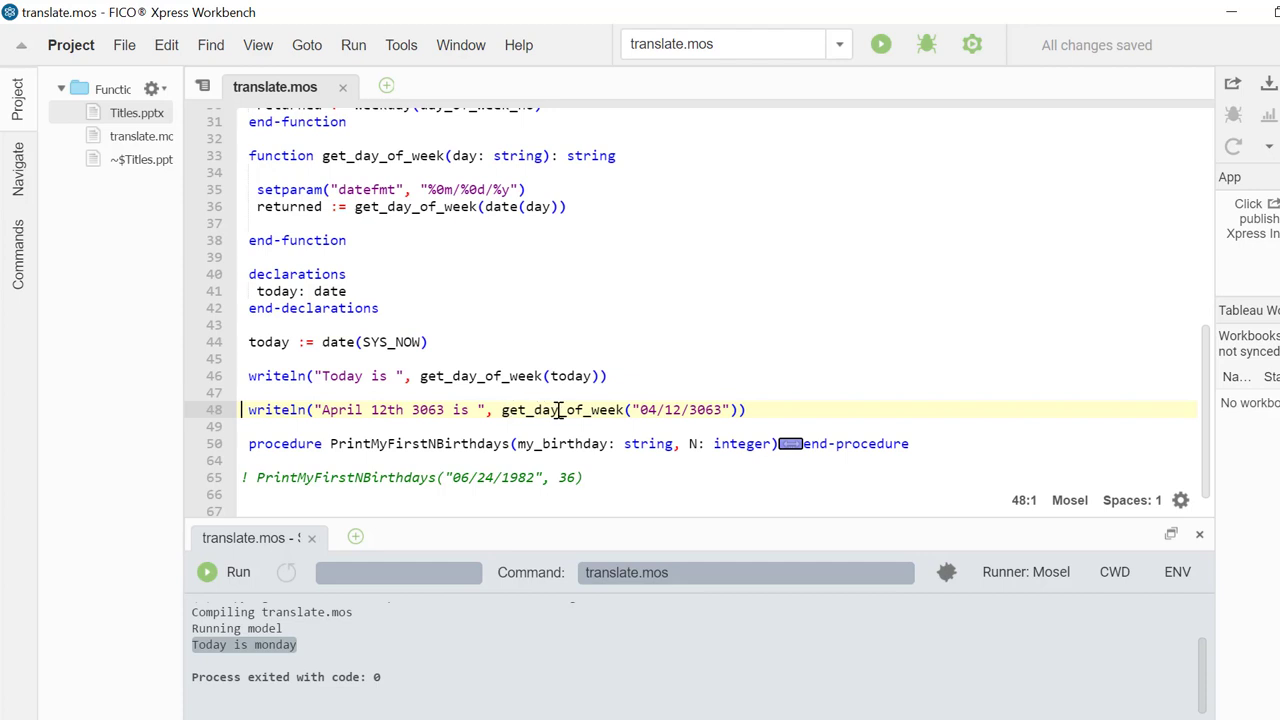
Rerun the model, now also printing 'April 12th 3063 is sunday' with exit code 0
{"action": "left_click", "coordinate": [710, 409]}
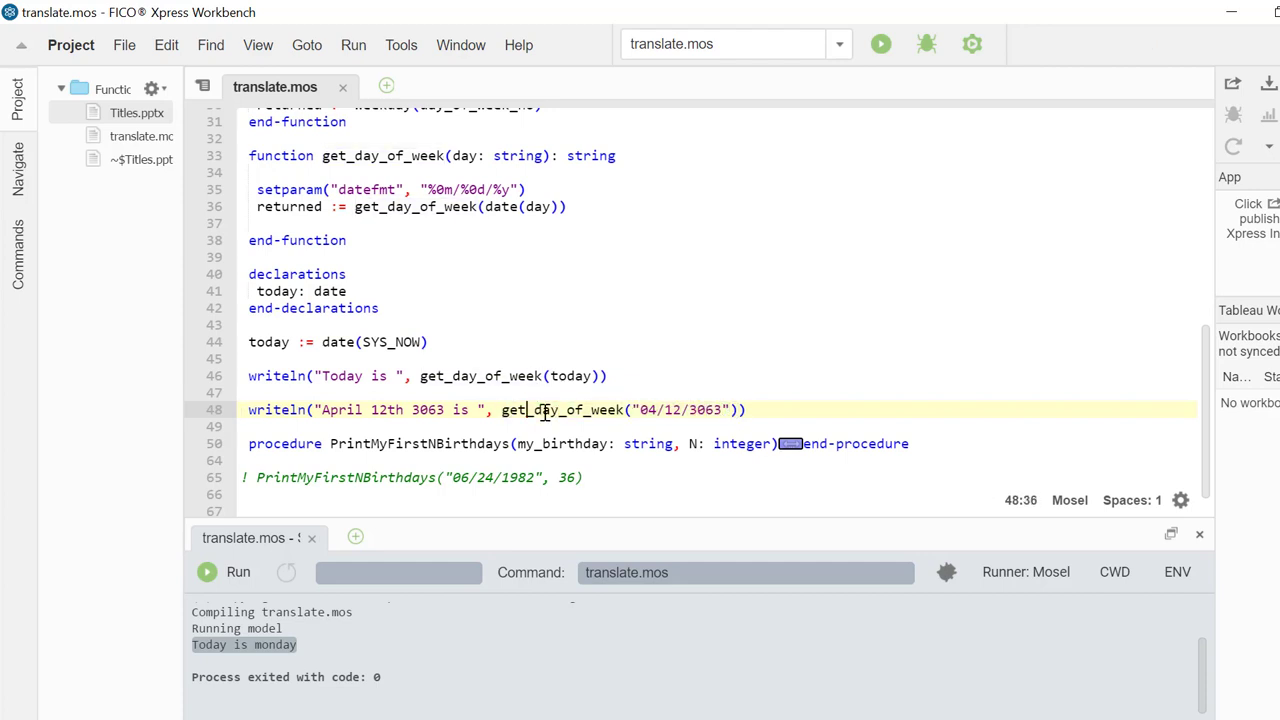
{"action": "mouse_move", "coordinate": [410, 420]}
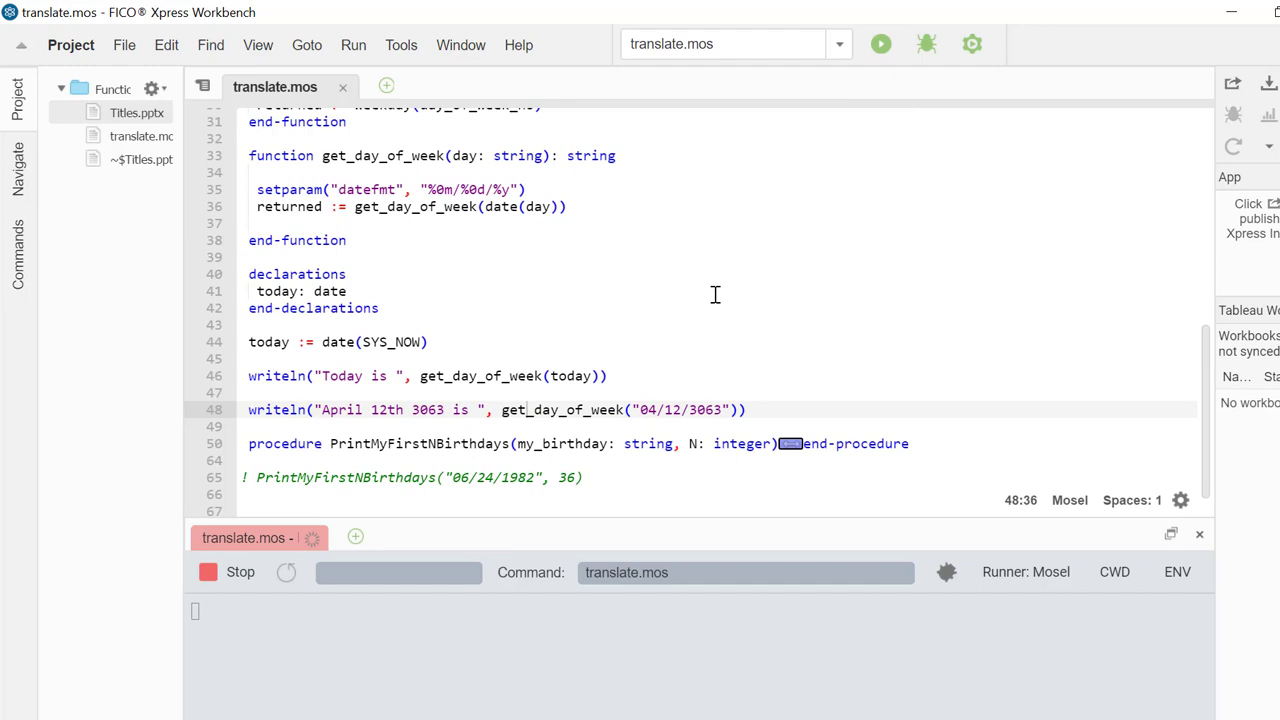
{"action": "left_click", "coordinate": [881, 43]}
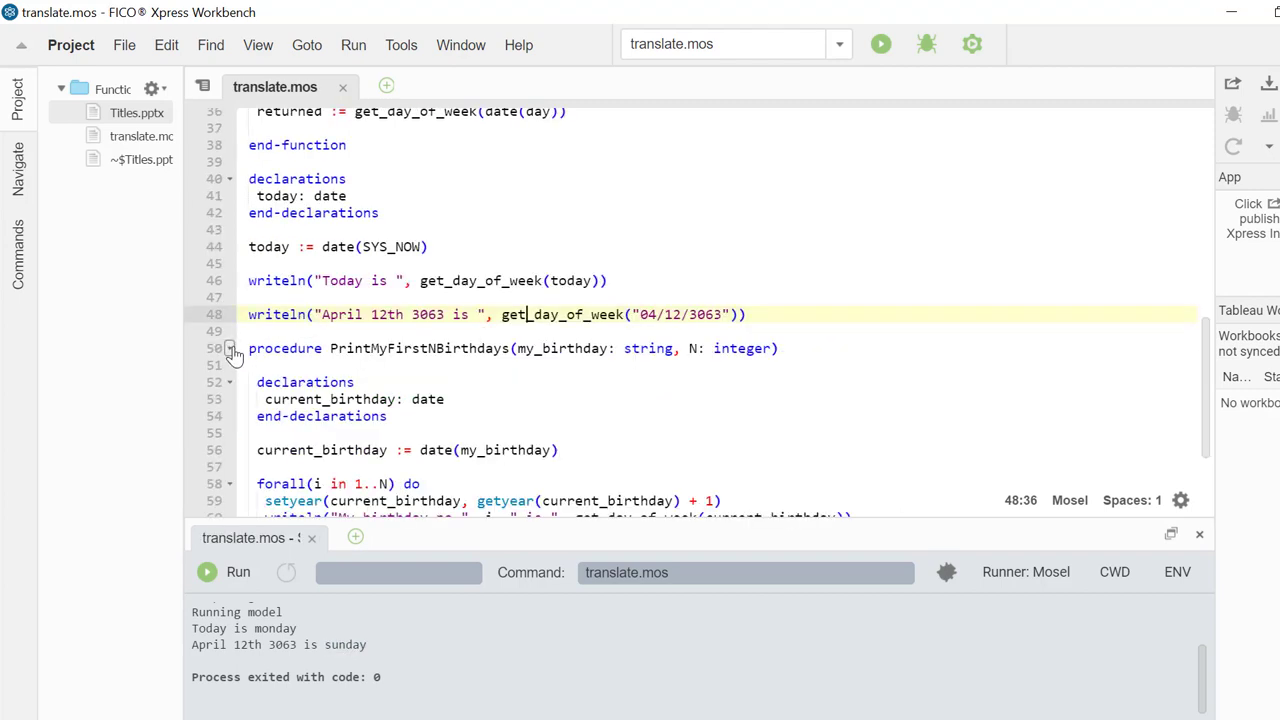
{"action": "scroll", "scroll_direction": "down", "scroll_amount": 3}
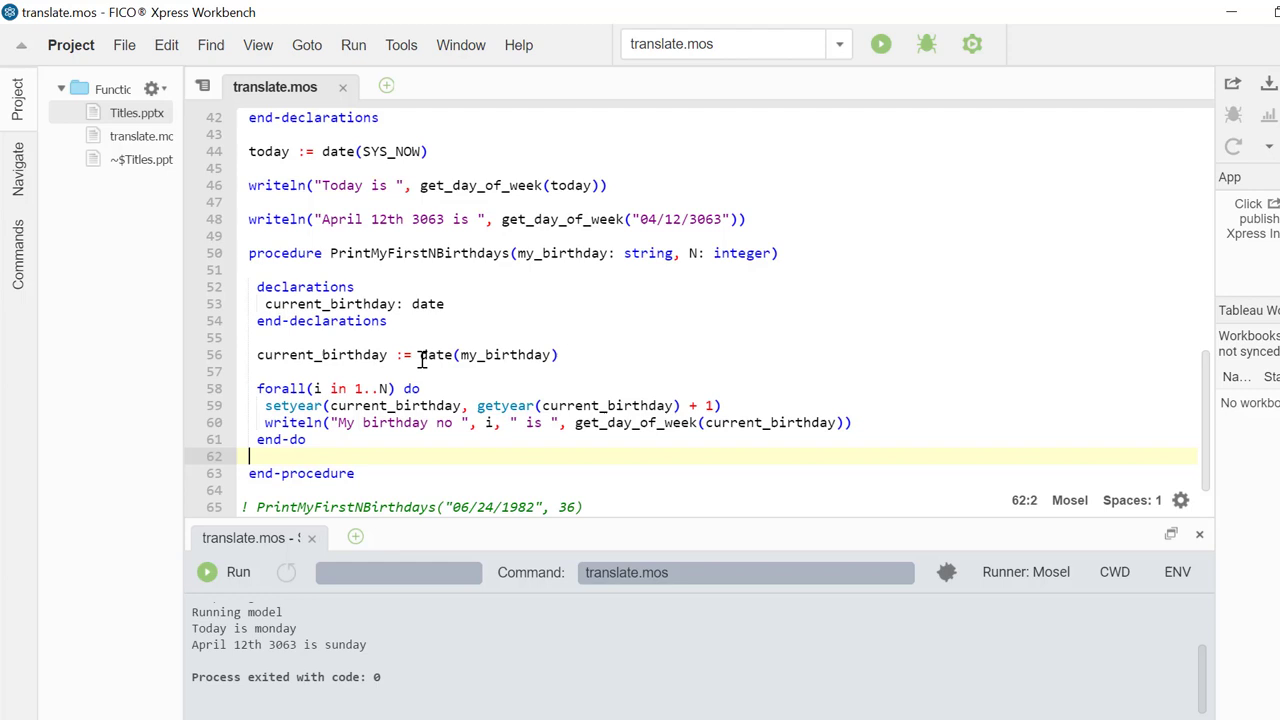
{"action": "mouse_move", "coordinate": [505, 293]}
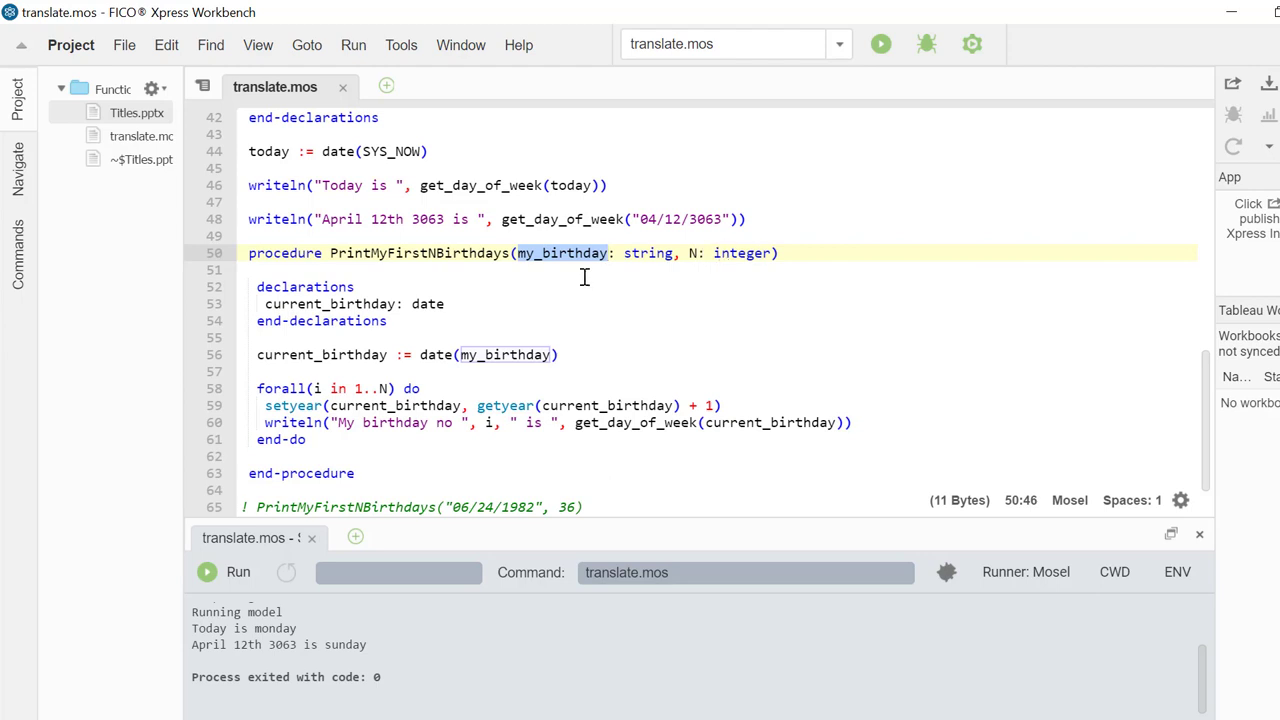
{"action": "mouse_move", "coordinate": [357, 356]}
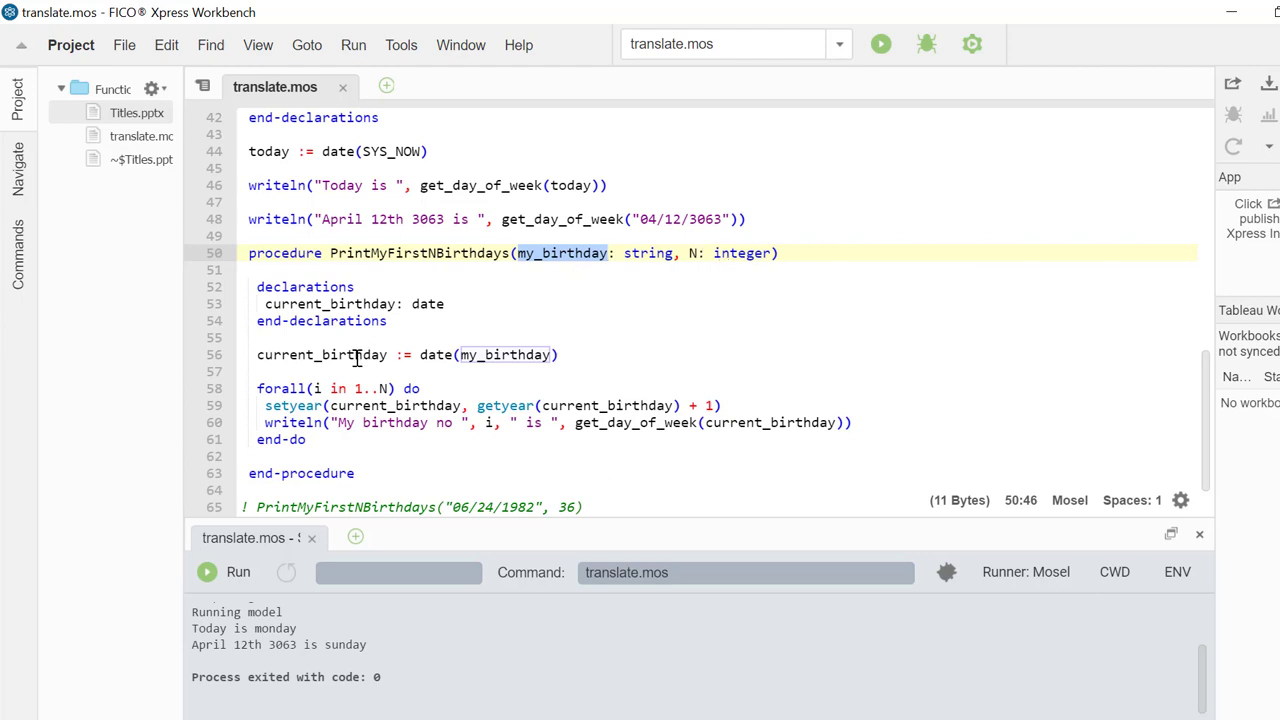
{"action": "left_click", "coordinate": [422, 388]}
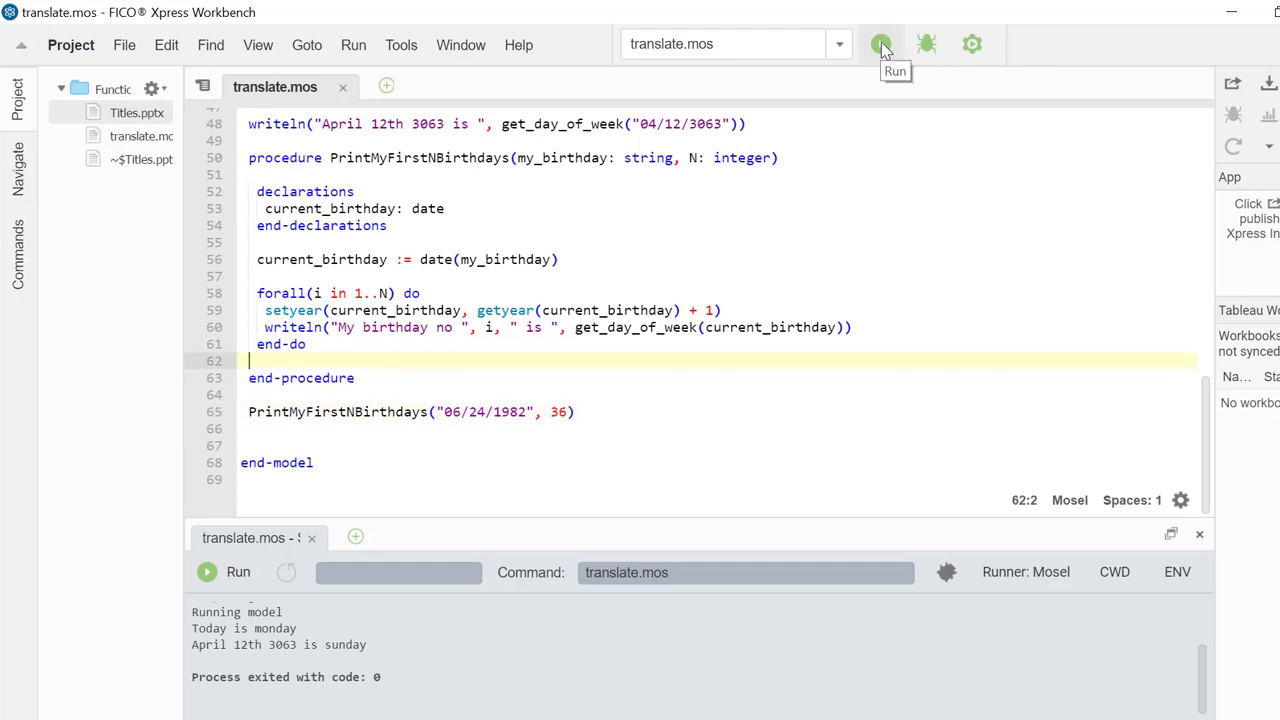
Run the model to list each birthday's weekday through no 36 (sunday)
{"action": "left_click", "coordinate": [880, 44]}
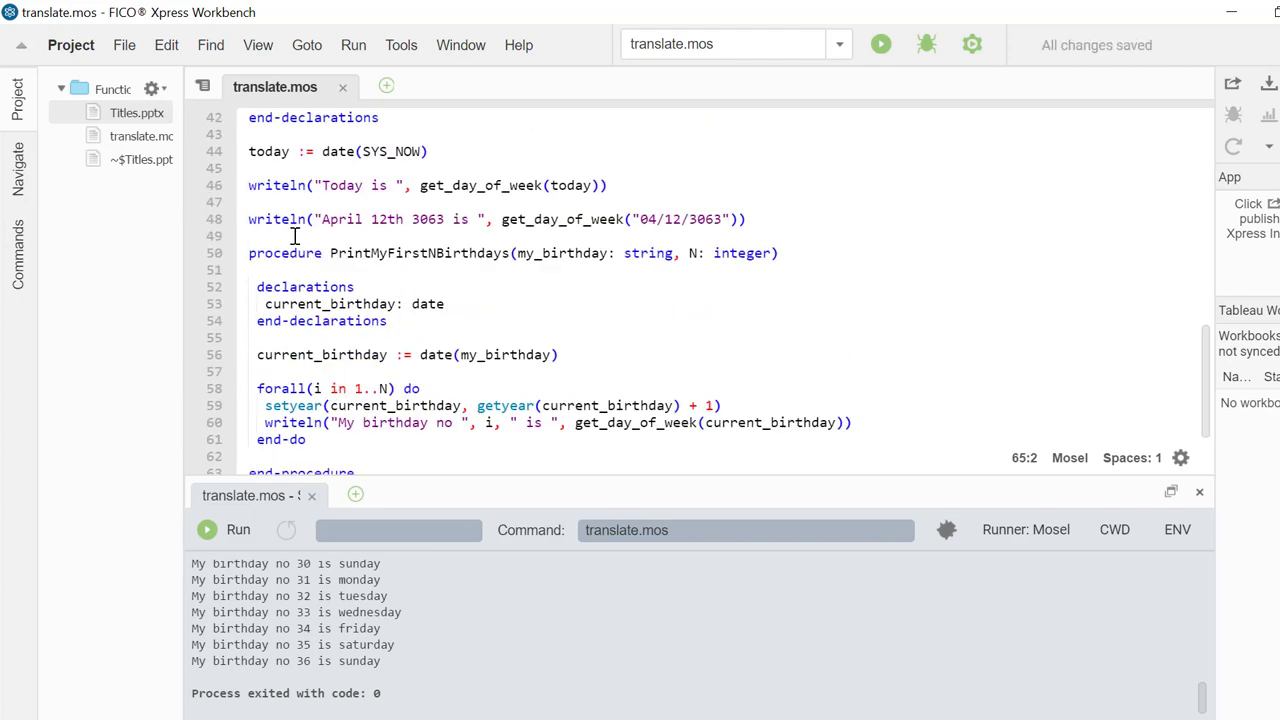
Put PrintMyFirstNBirthdays("06/24/1982", 36) above the procedure and run, producing E-123 'not defined'
{"action": "type", "text": "PrintMyFirstNBirthdays(\"06/24/1982\", 36)"}
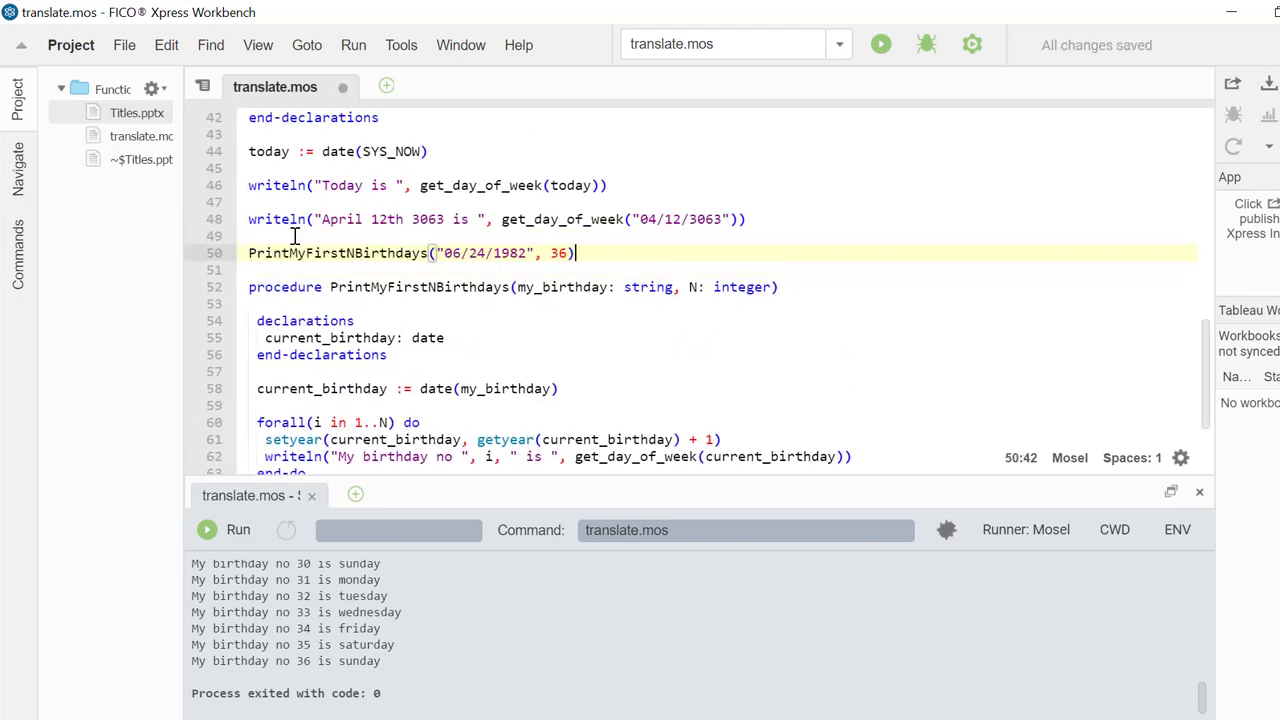
{"action": "left_click", "coordinate": [447, 337]}
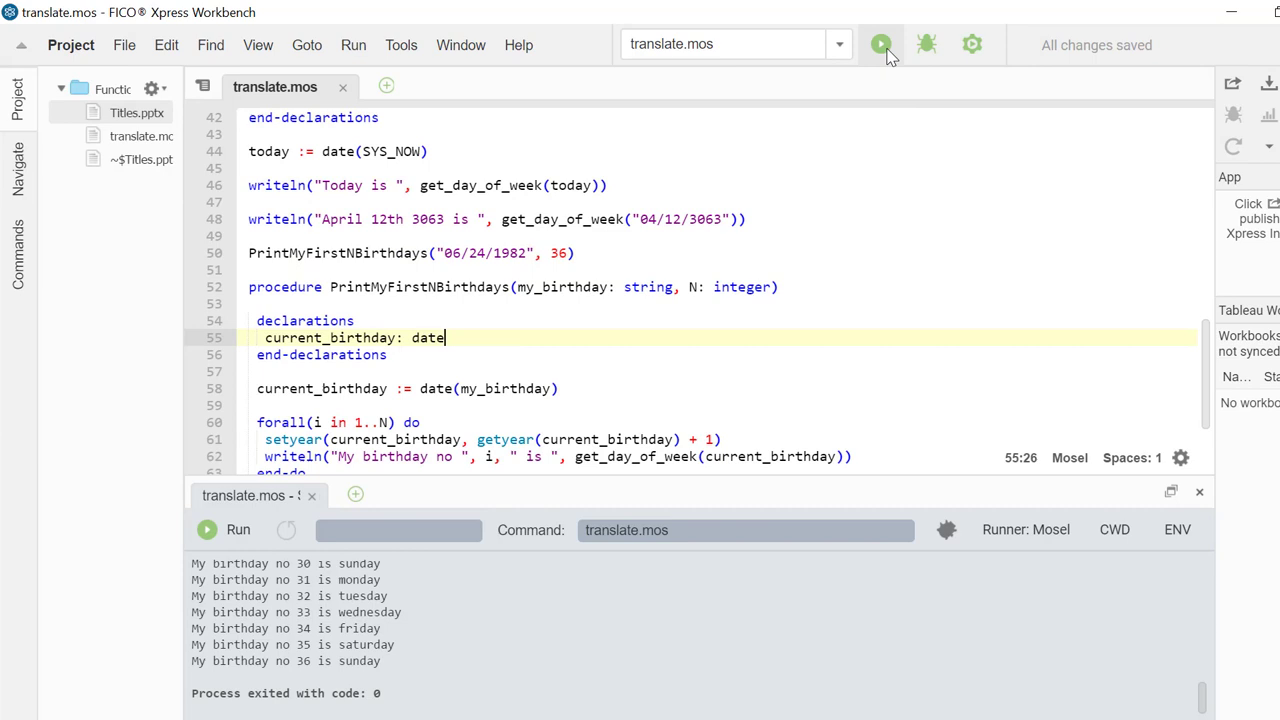
{"action": "left_click", "coordinate": [880, 44]}
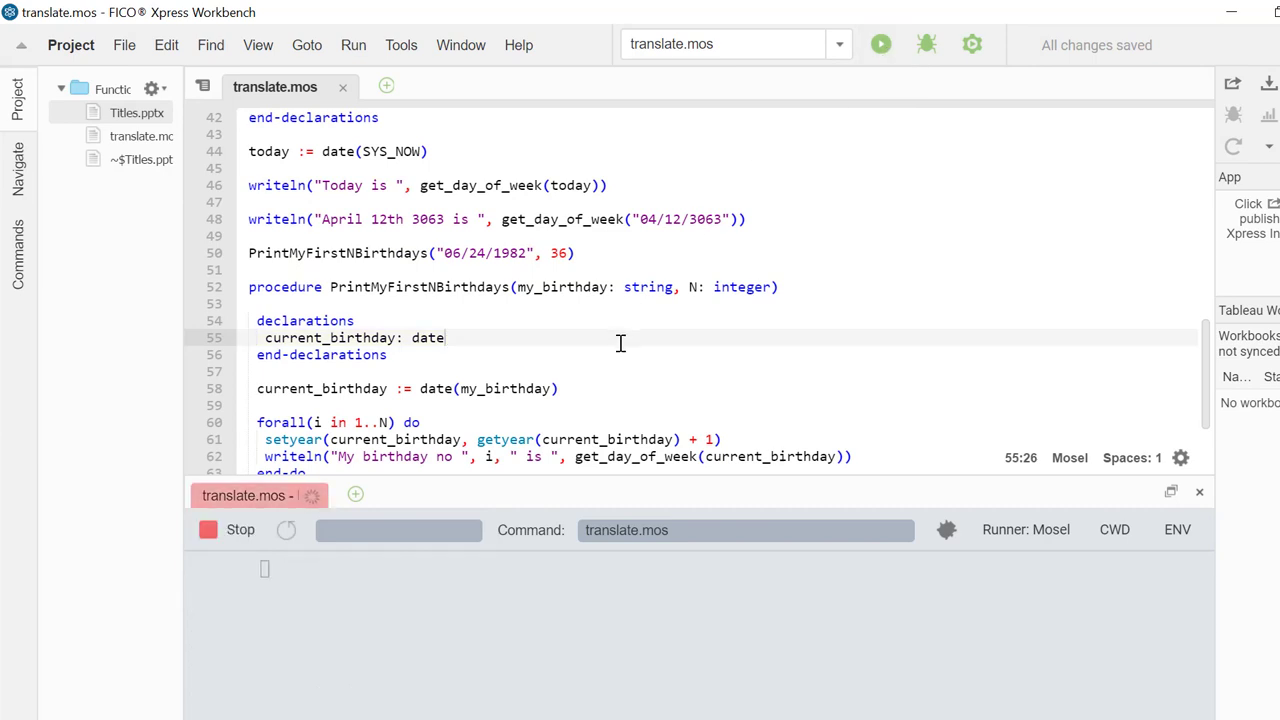
{"action": "left_click", "coordinate": [880, 44]}
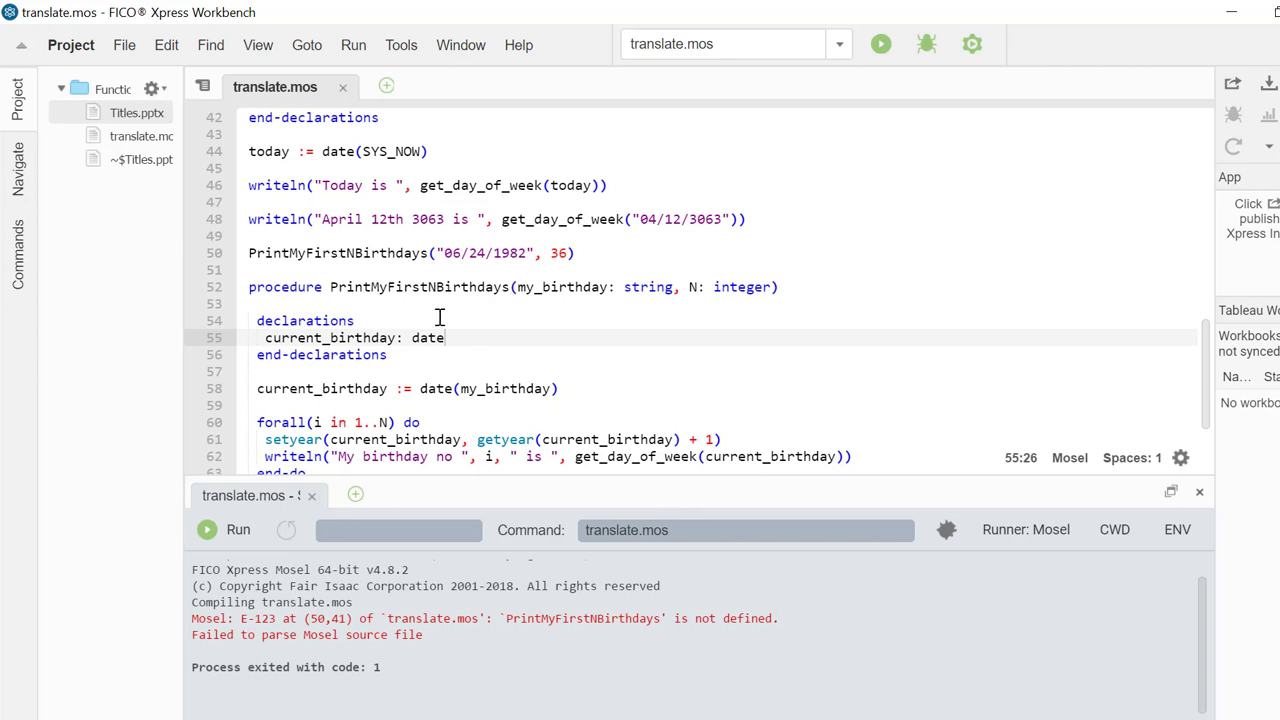
{"action": "mouse_move", "coordinate": [471, 376]}
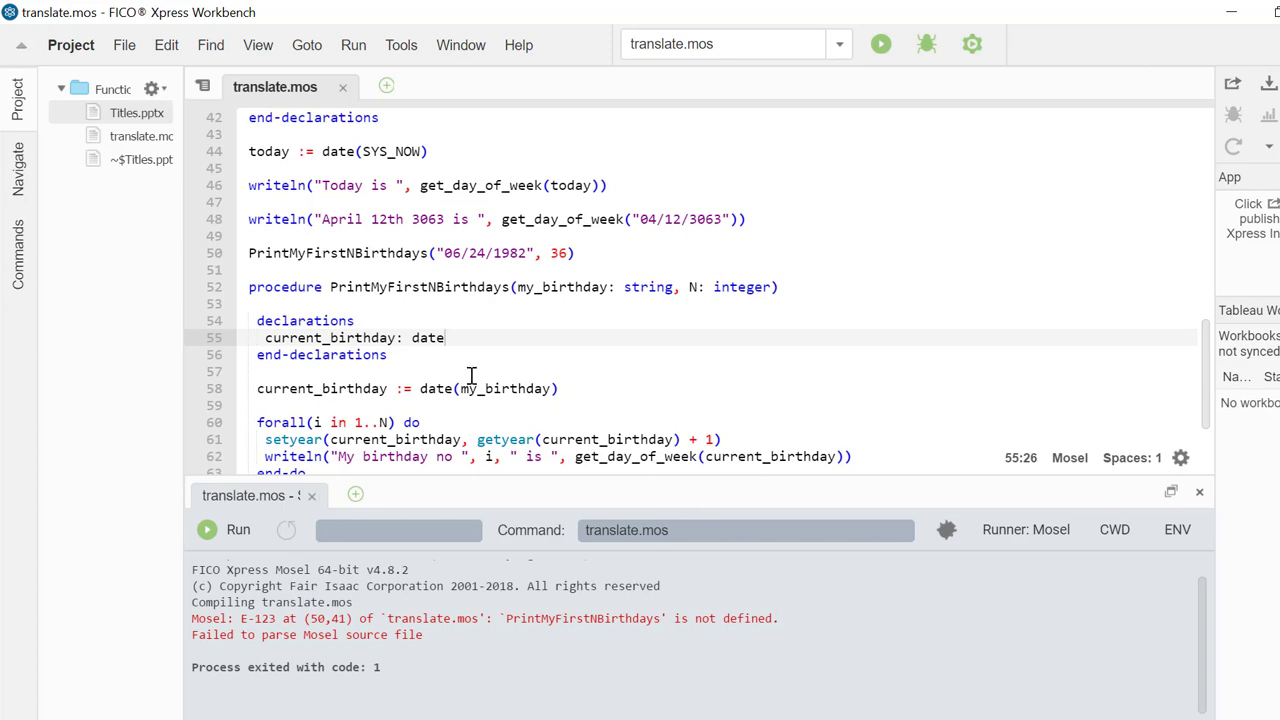